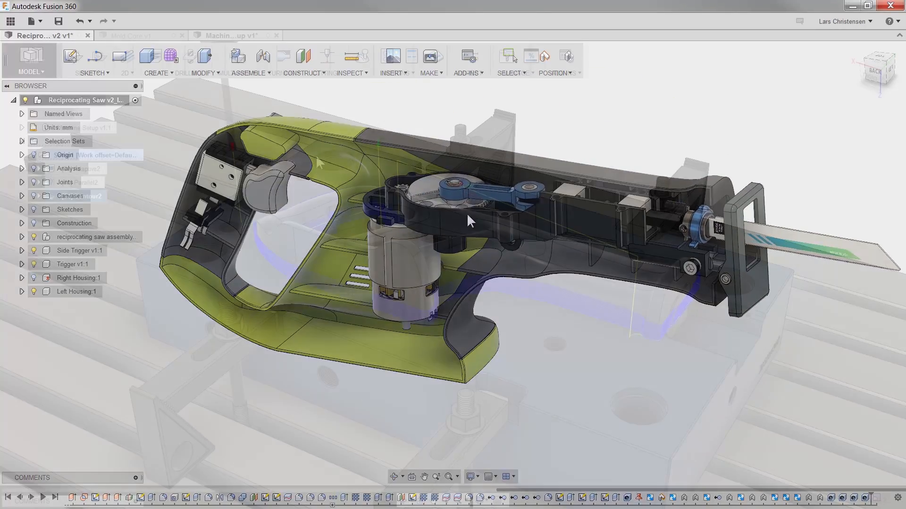
Show the Contour2 and Parallel2 toolpaths and run the machining simulation on the mold stock
left_click(231, 35)
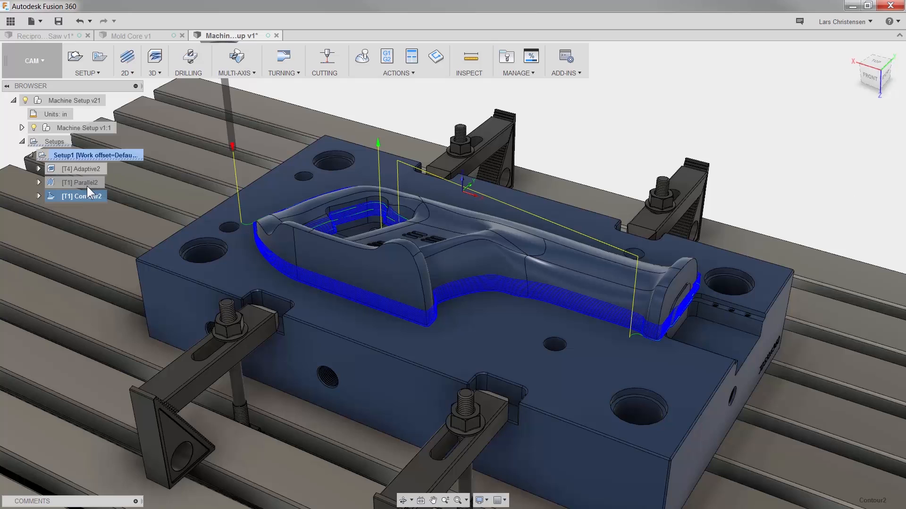
left_click(82, 182)
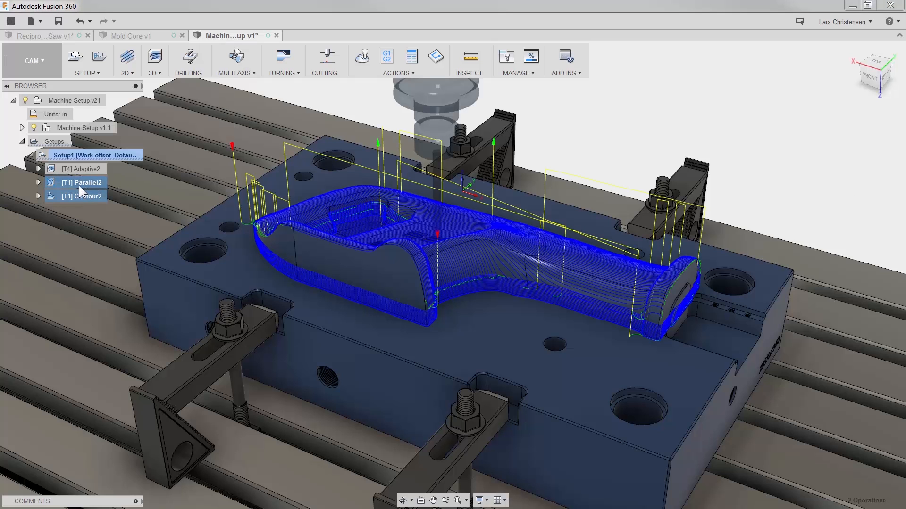
left_click(362, 57)
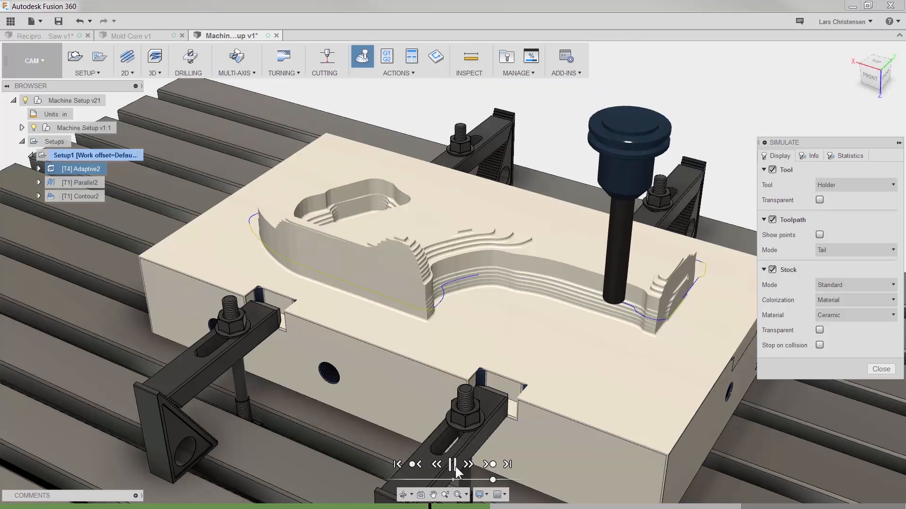